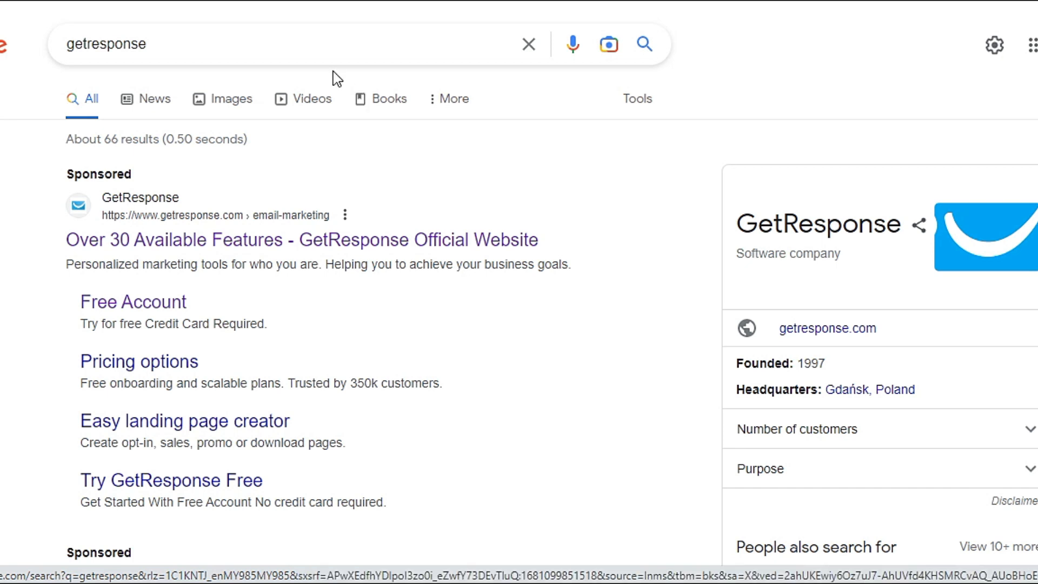
mouse_move(259, 44)
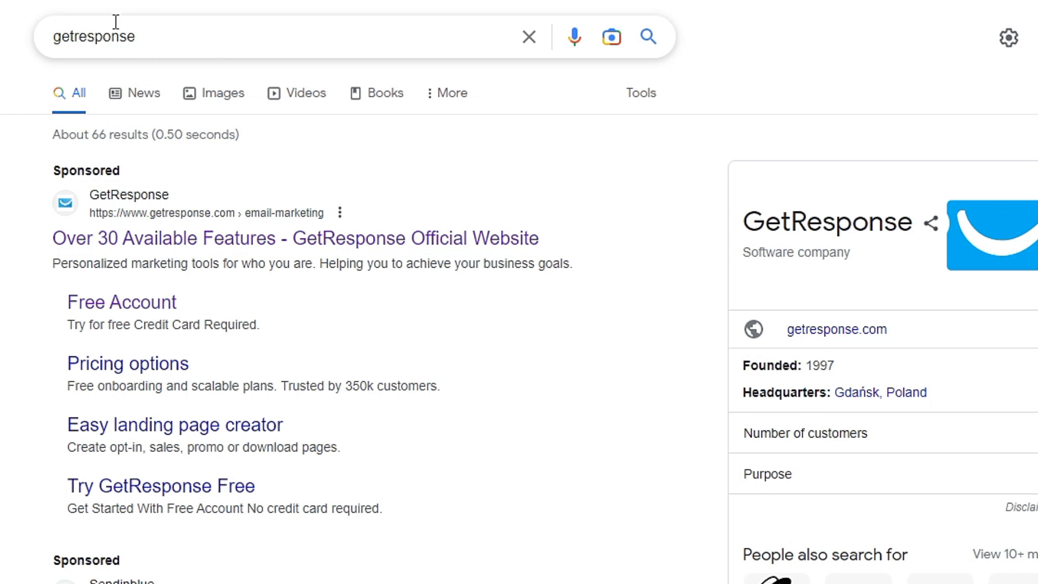
mouse_move(691, 290)
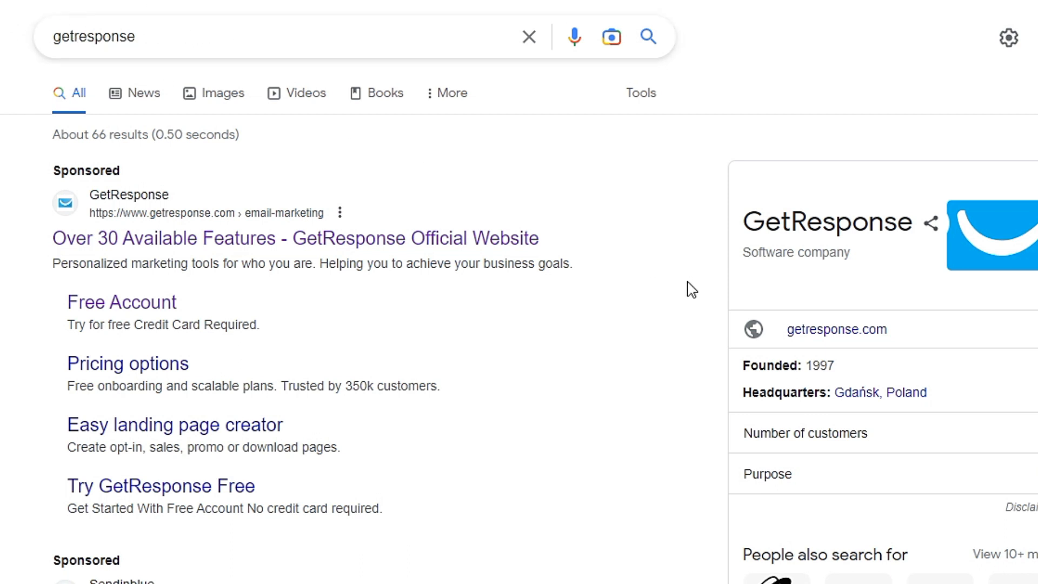
Step: Scroll the 'getresponse' Google results down to the official GetResponse listing with its sitelinks
scroll("down", 3)
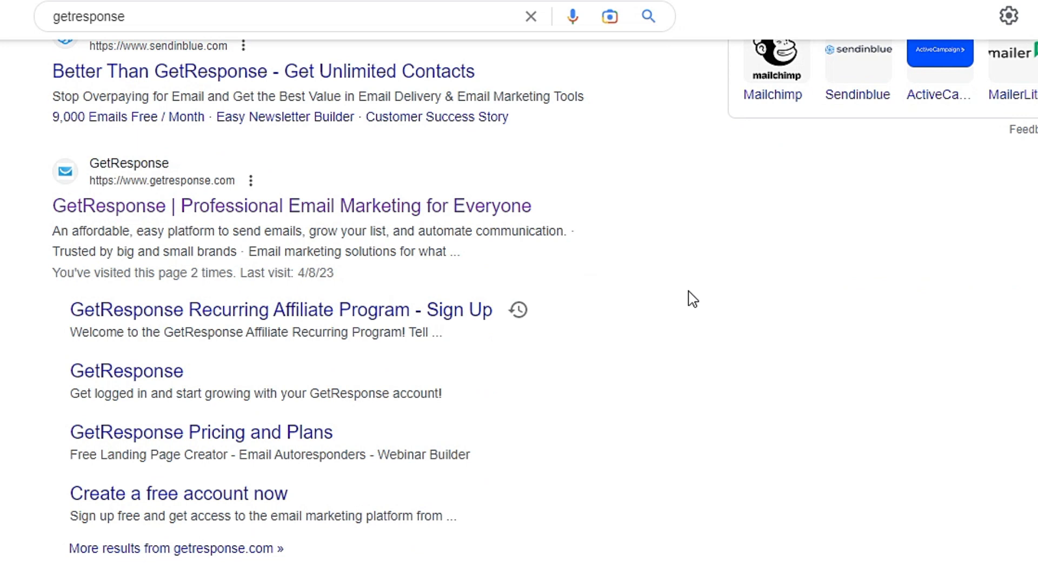
mouse_move(297, 223)
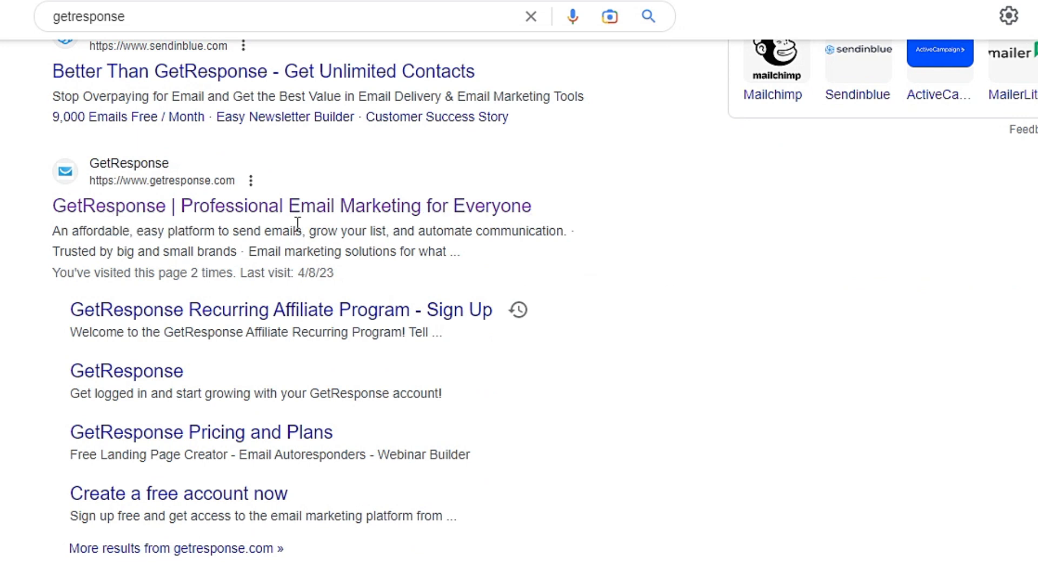
Step: Go to GetResponse Pricing and Plans and expand the Product menu of list-building, communication and selling features
left_click(201, 431)
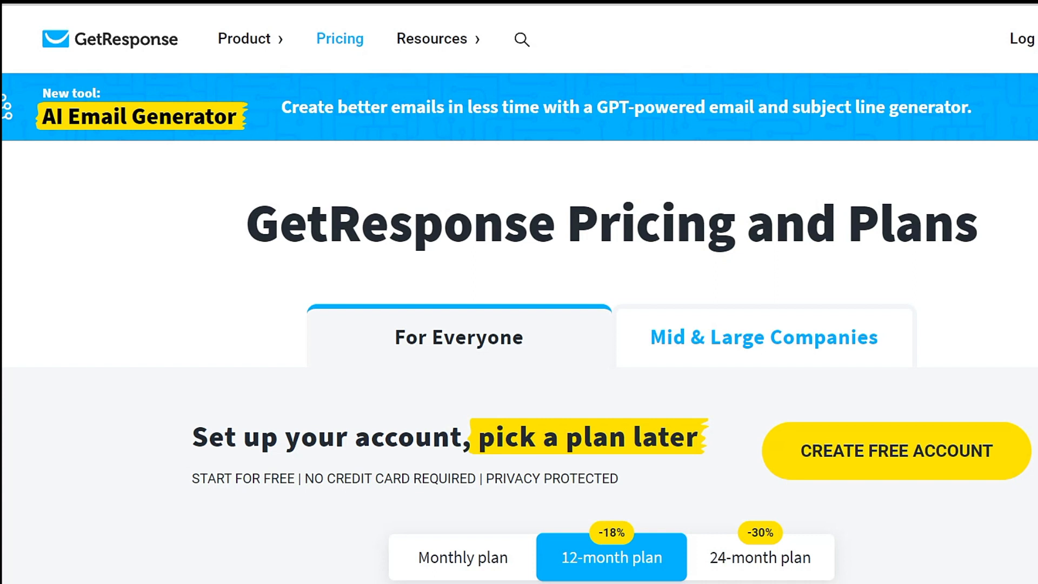
left_click(245, 39)
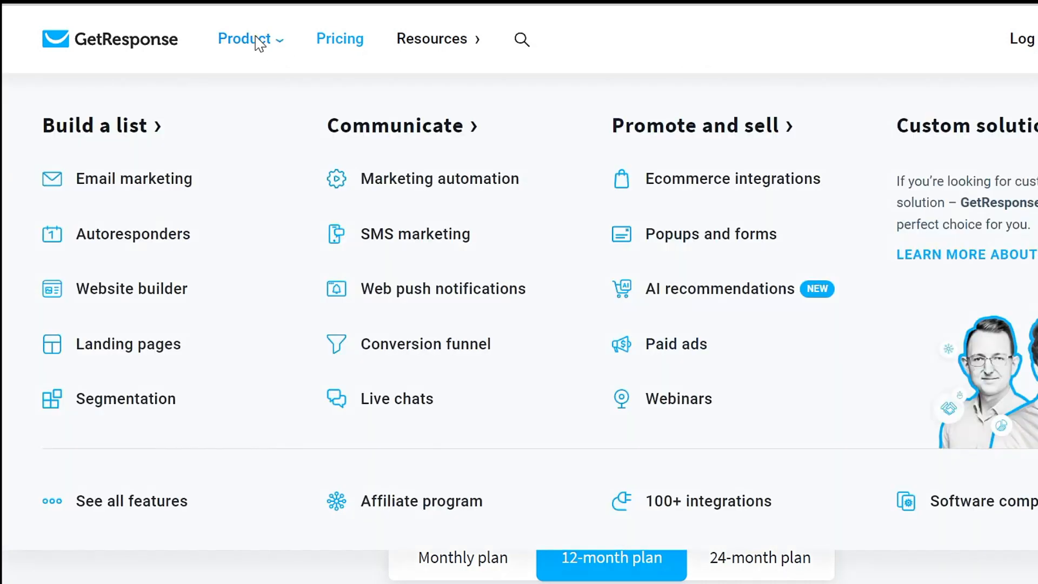